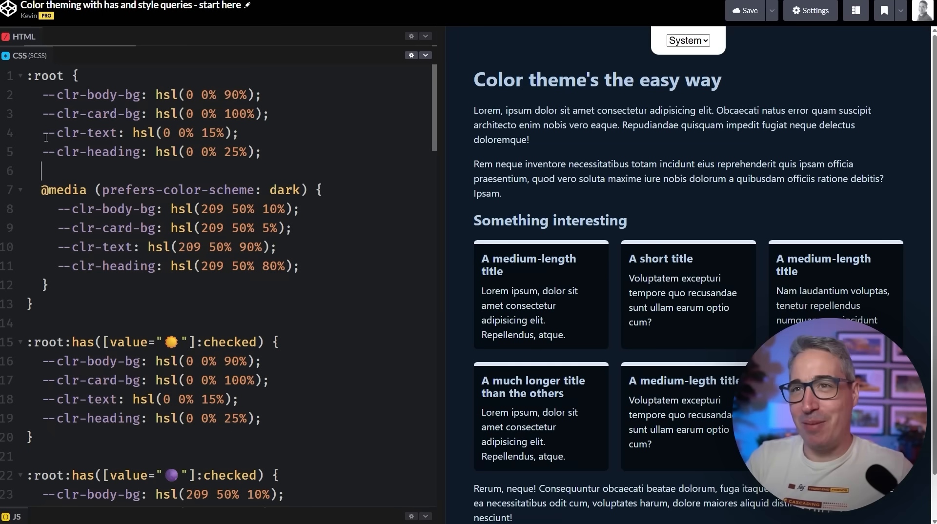
# Review the light and dark override rules and cycle the preview's theme selector through Light, Dark and System.
pyautogui.moveTo(42, 95); pyautogui.dragTo(261, 152)
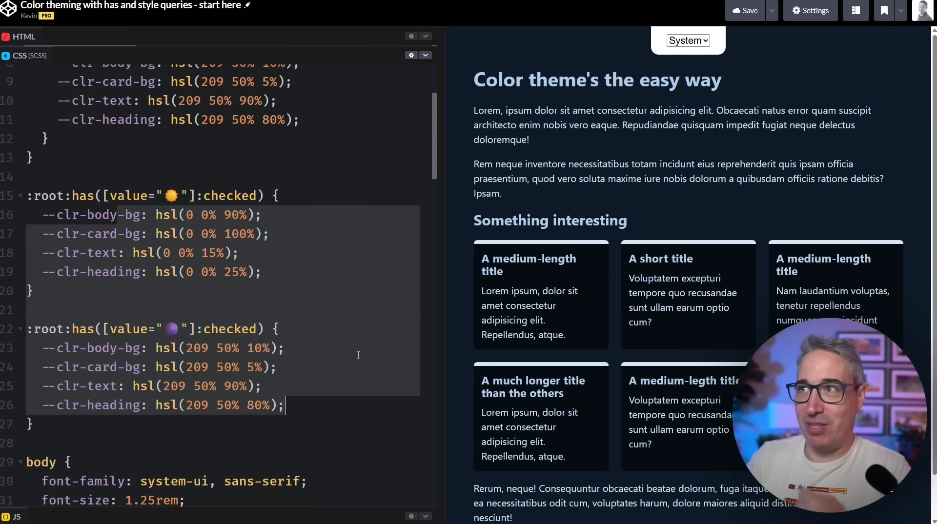
pyautogui.click(687, 40)
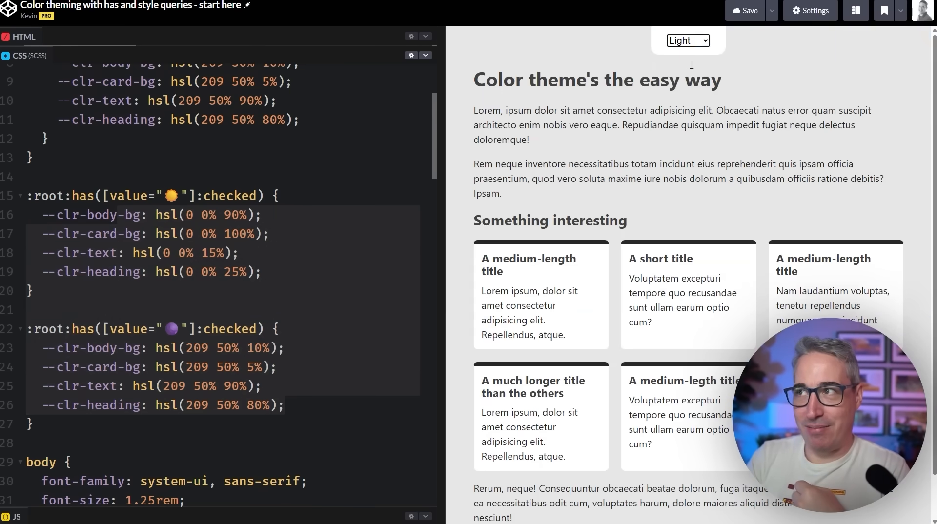
pyautogui.click(687, 40)
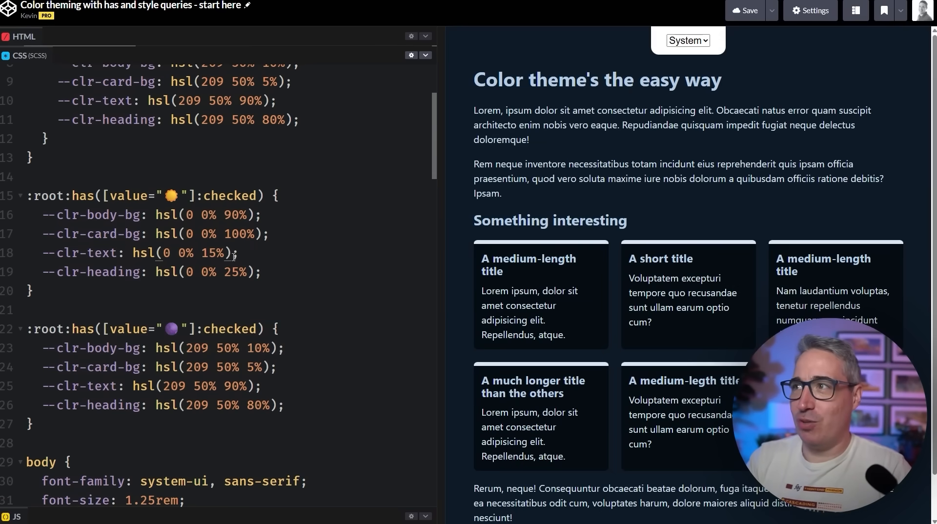
pyautogui.click(687, 40)
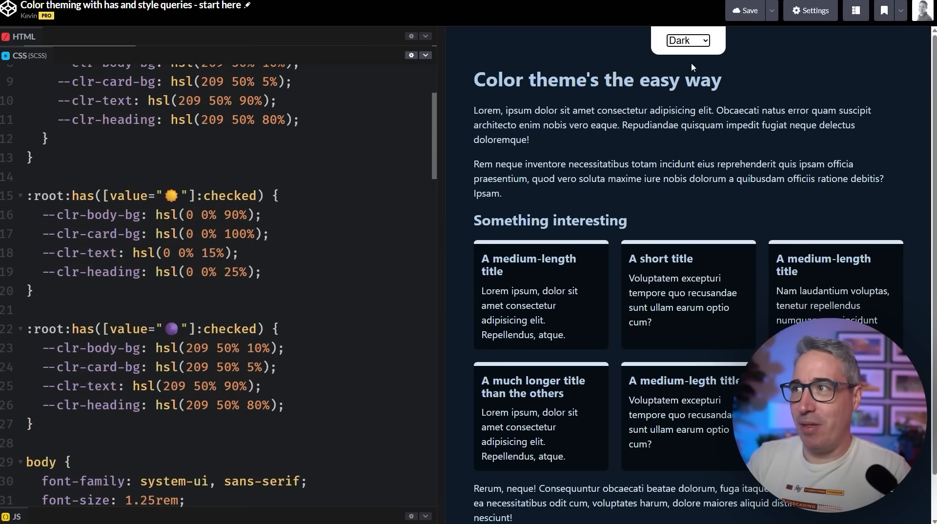
pyautogui.click(686, 40)
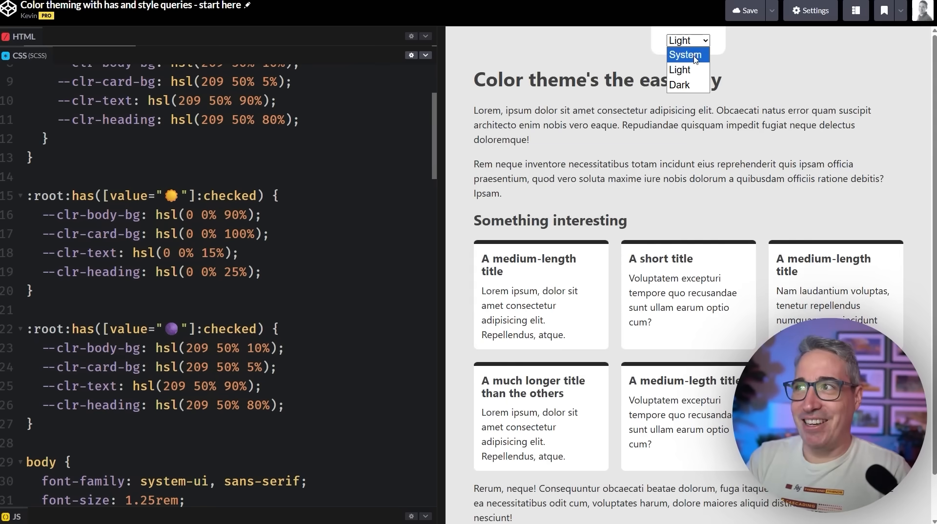
pyautogui.click(685, 55)
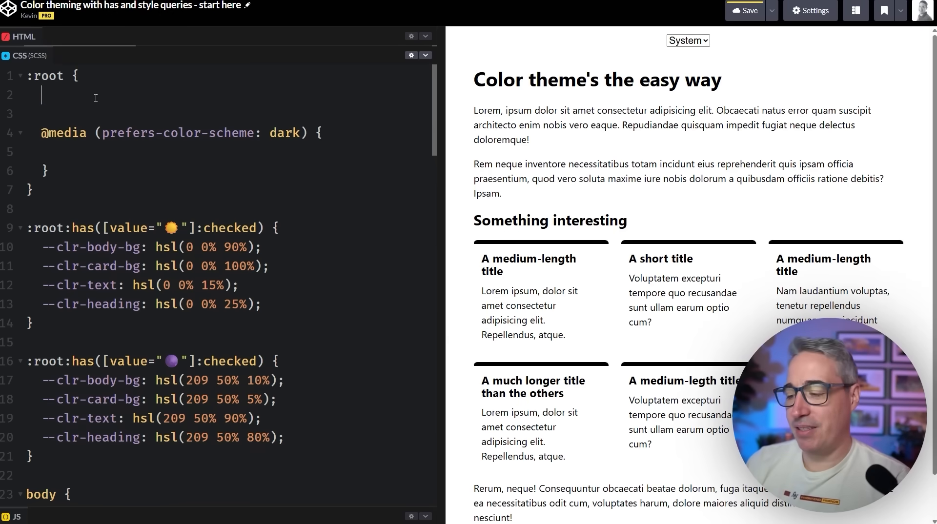
# Declare color-scheme: light in :root and color-scheme: dark inside the prefers-color-scheme: dark media query.
pyautogui.write('color-scheme:')
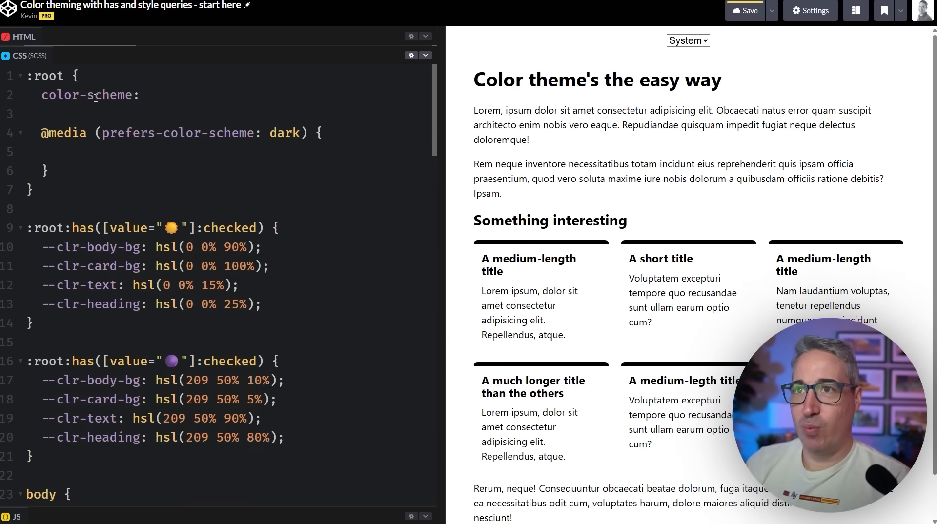
pyautogui.write('light;')
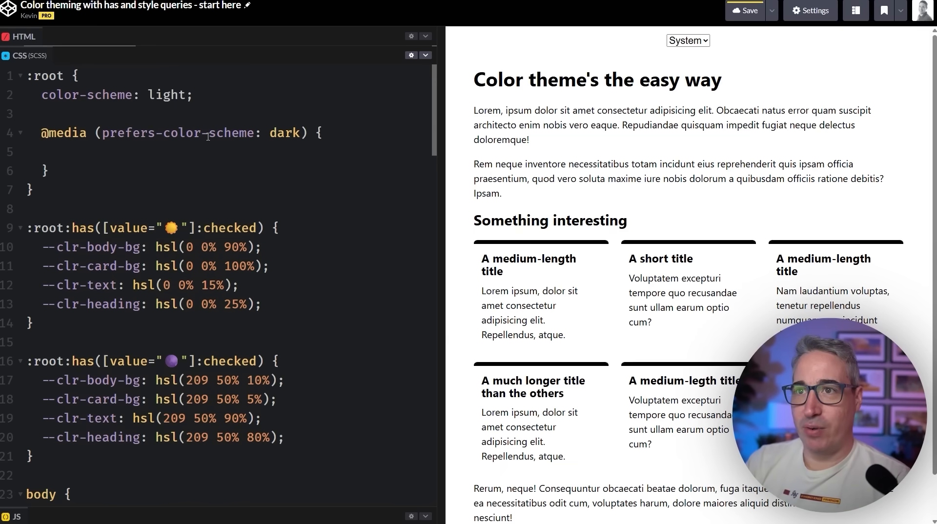
pyautogui.write('col')
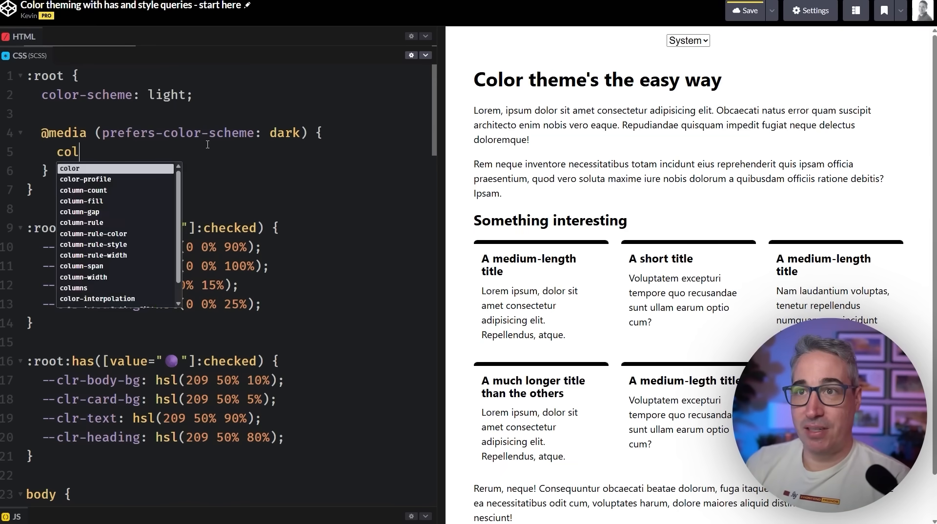
pyautogui.write('or-scheme: dark;')
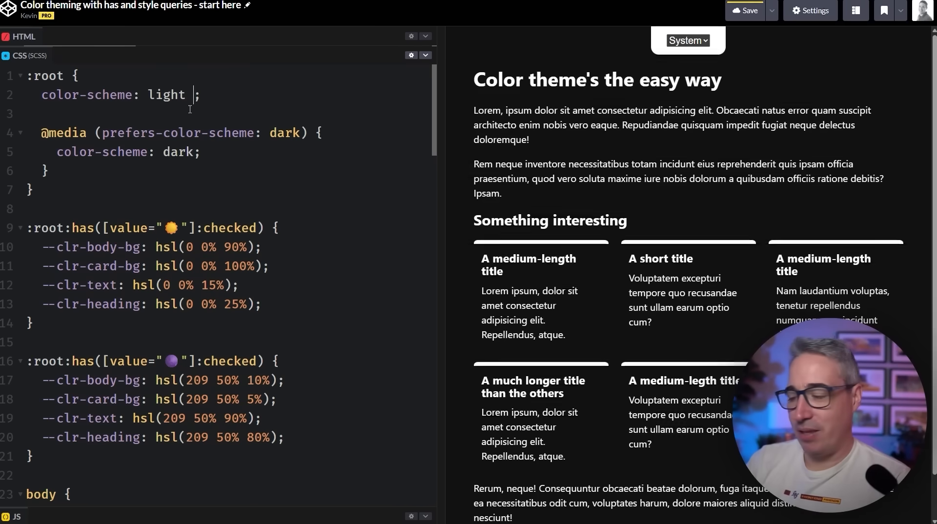
pyautogui.write('dark')
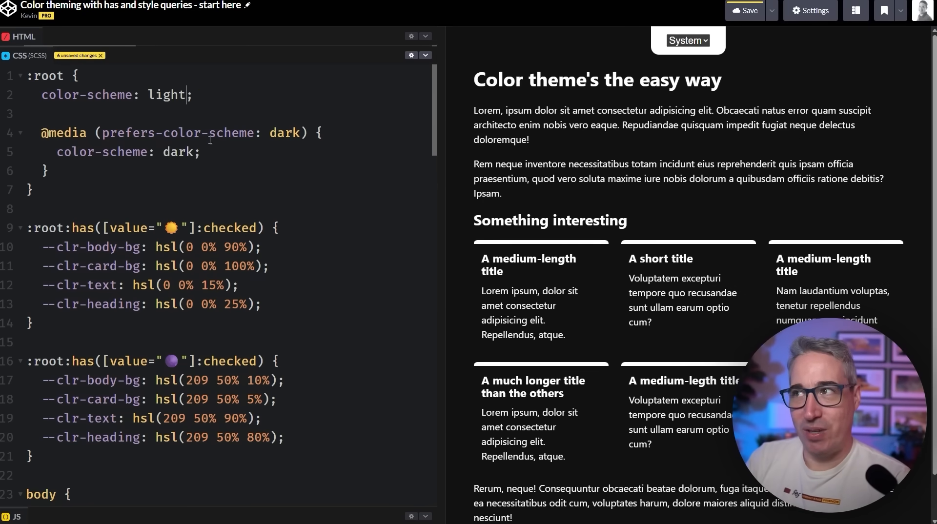
# Test the color-scheme change with the preview selector, ending back on System.
pyautogui.click(687, 40)
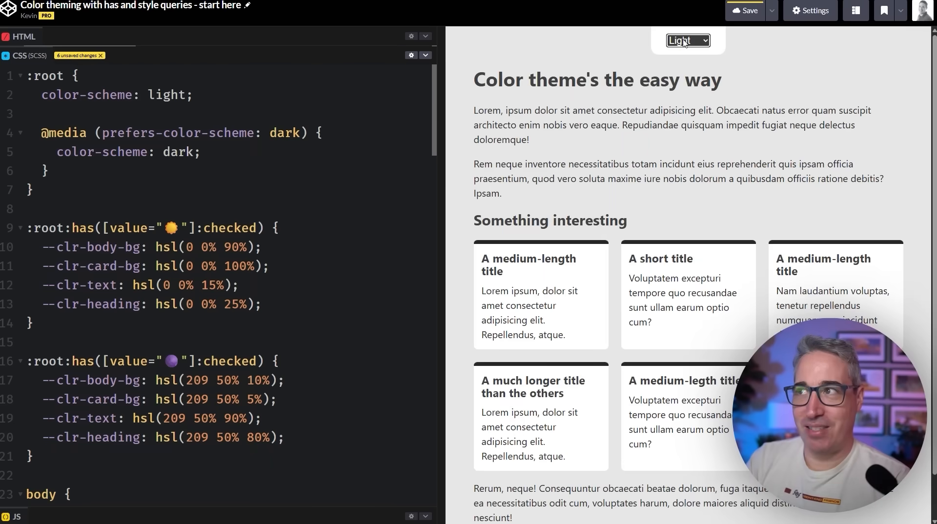
pyautogui.click(687, 40)
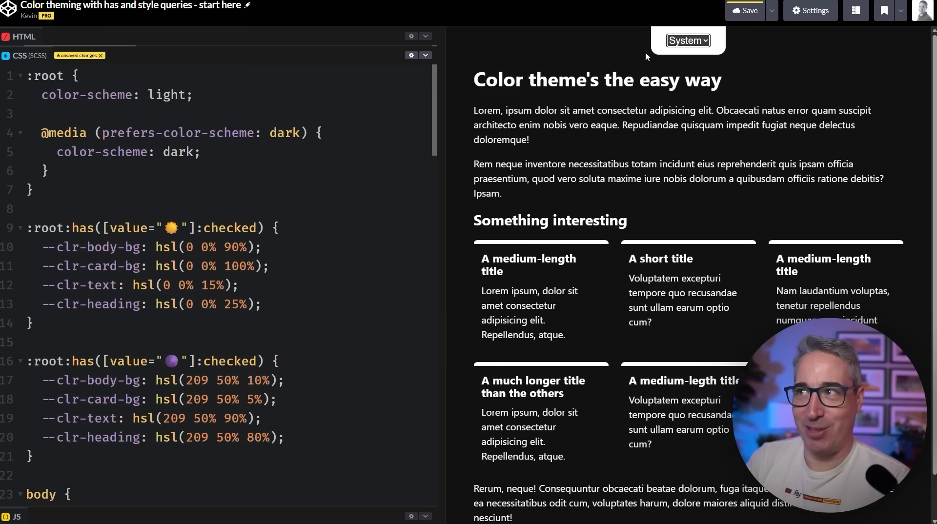
pyautogui.click(687, 40)
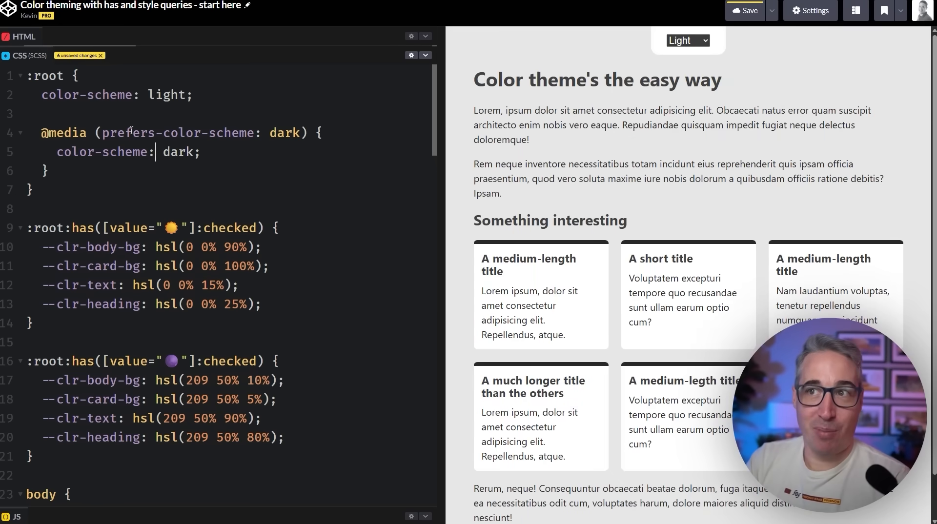
pyautogui.click(687, 40)
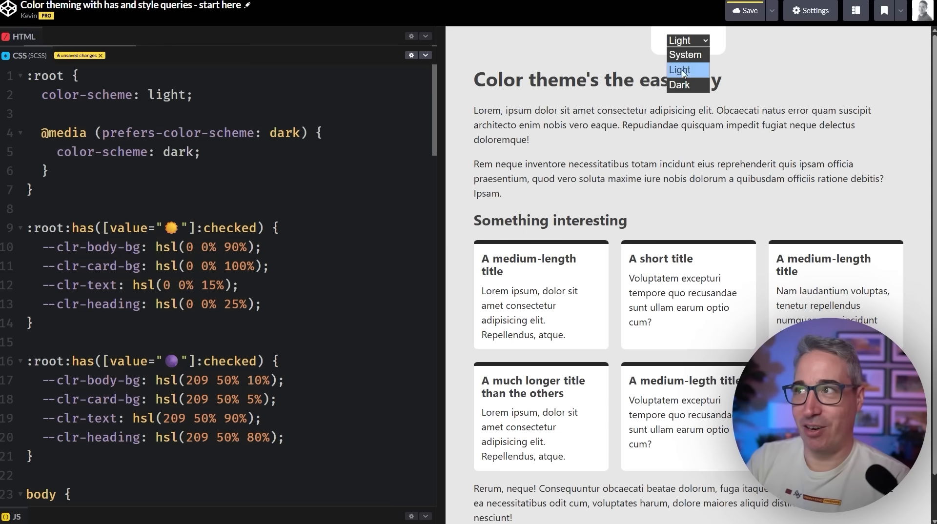
pyautogui.click(685, 54)
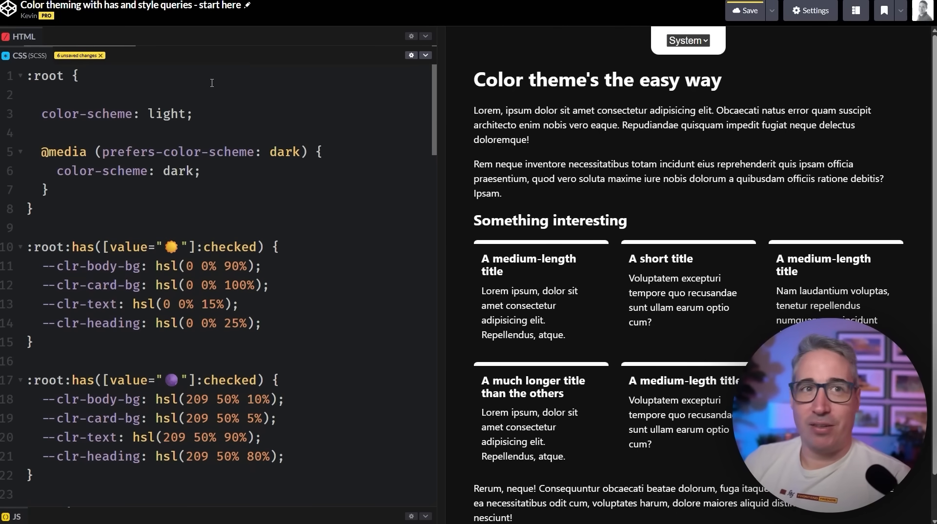
# Set :root's --theme custom property to the sun emoji via the emoji picker.
pyautogui.write('--theme:')
pyautogui.write('light')
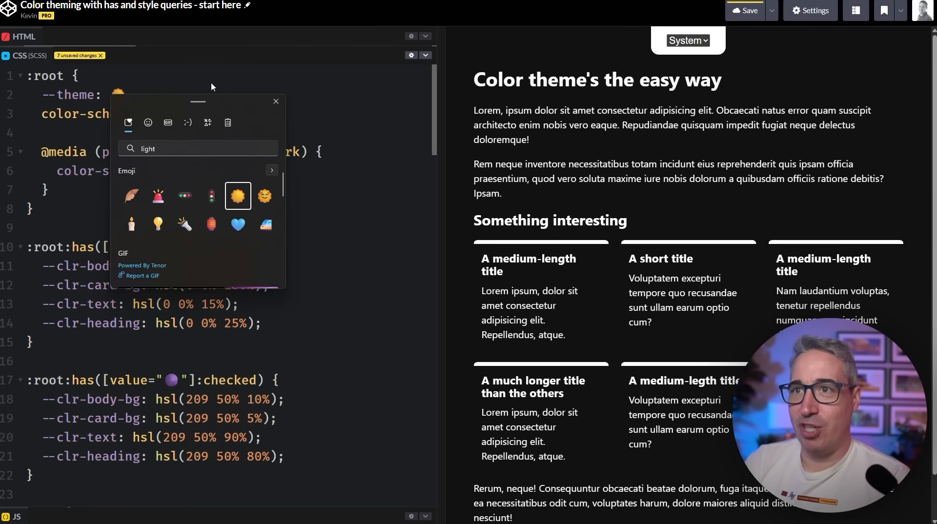
pyautogui.click(237, 195)
pyautogui.write('// :root:has([value="🟣"]:checked)')
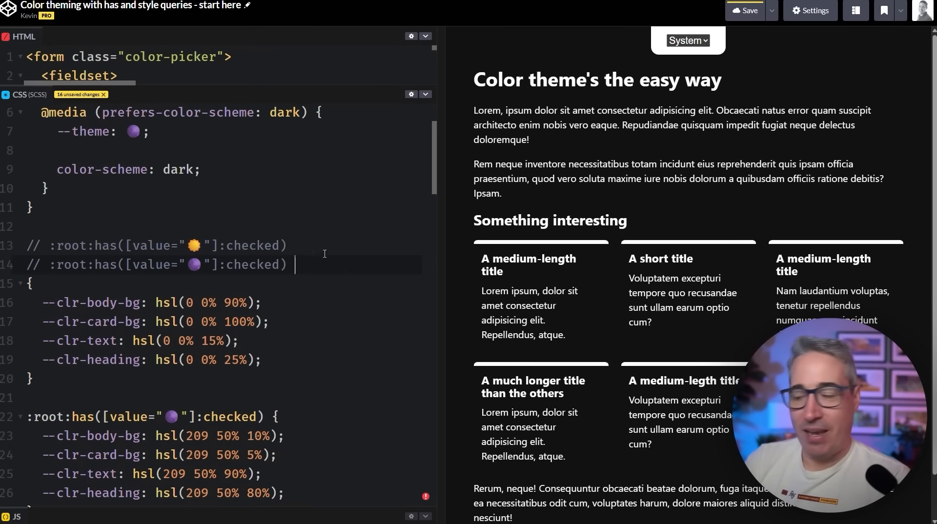
# Wrap the light color variables in a body rule and check Light and Dark in the preview selector.
pyautogui.press('Enter')
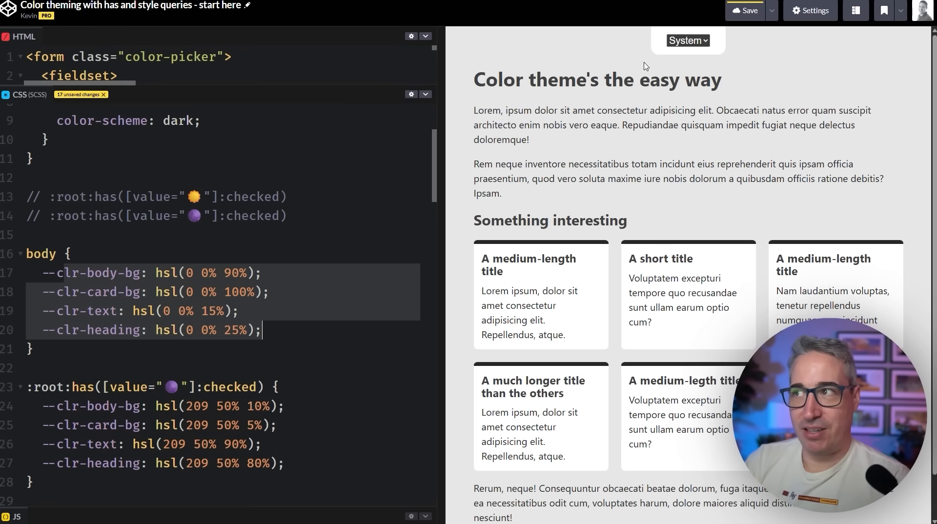
pyautogui.click(74, 299)
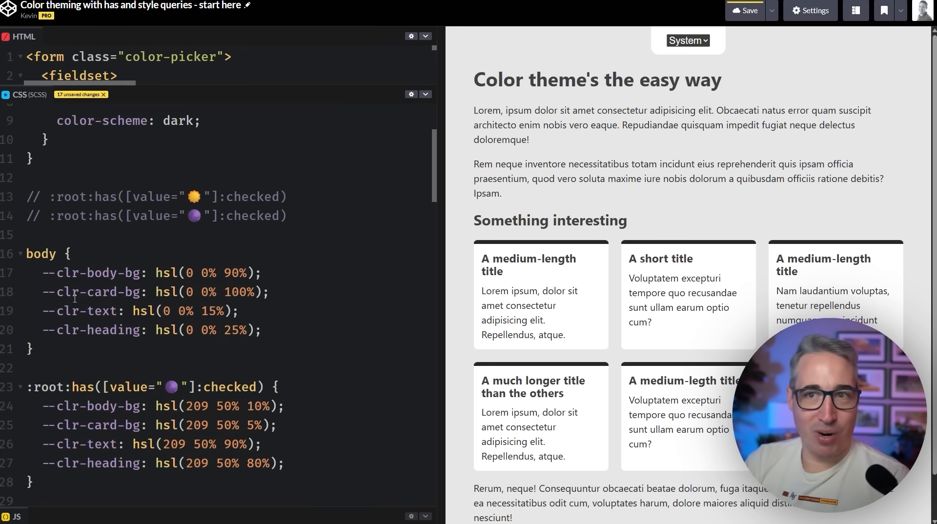
pyautogui.click(688, 40)
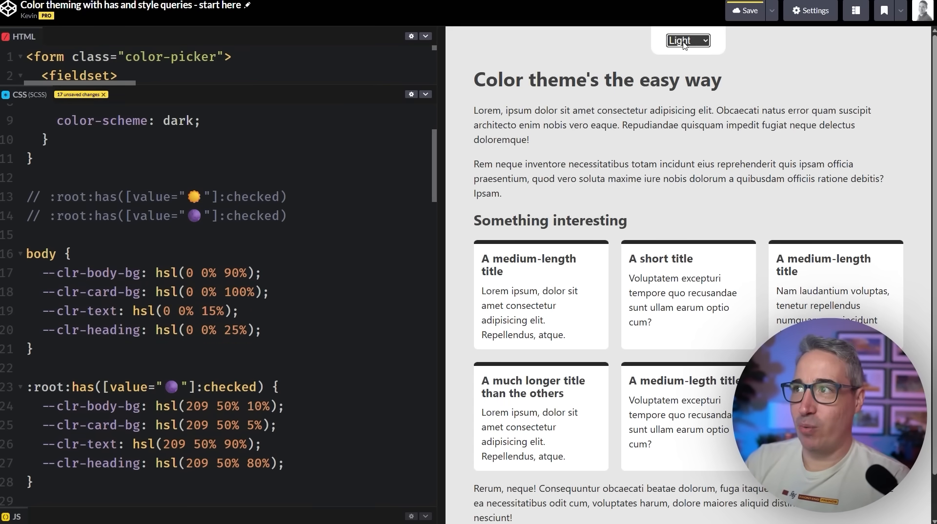
pyautogui.click(687, 40)
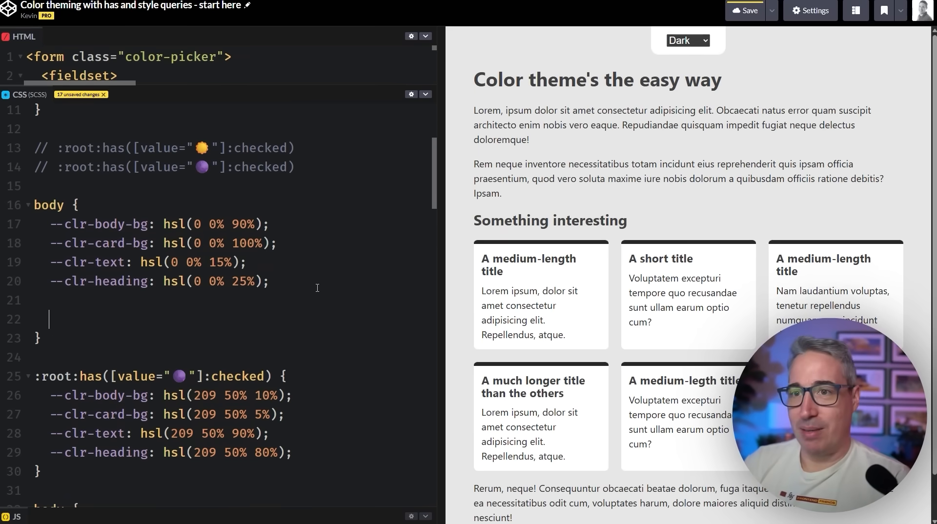
pyautogui.write('@container')
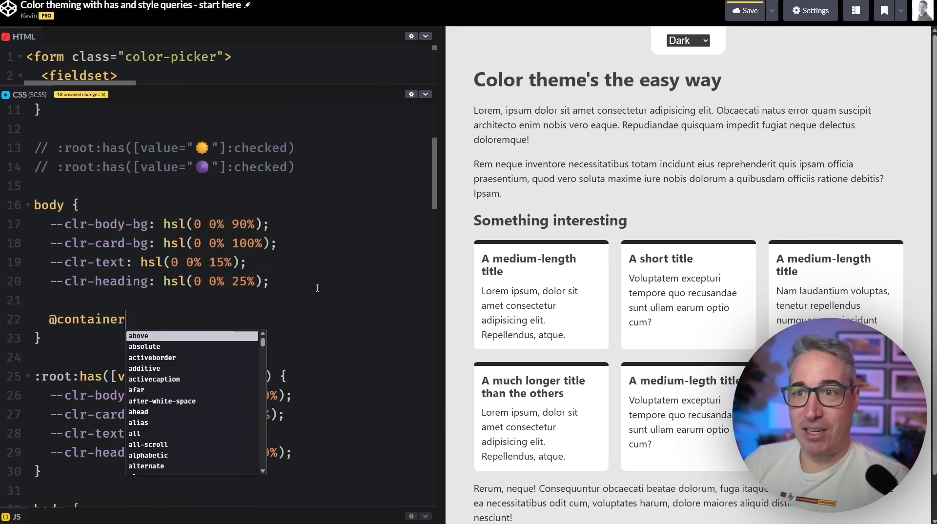
pyautogui.write('style')
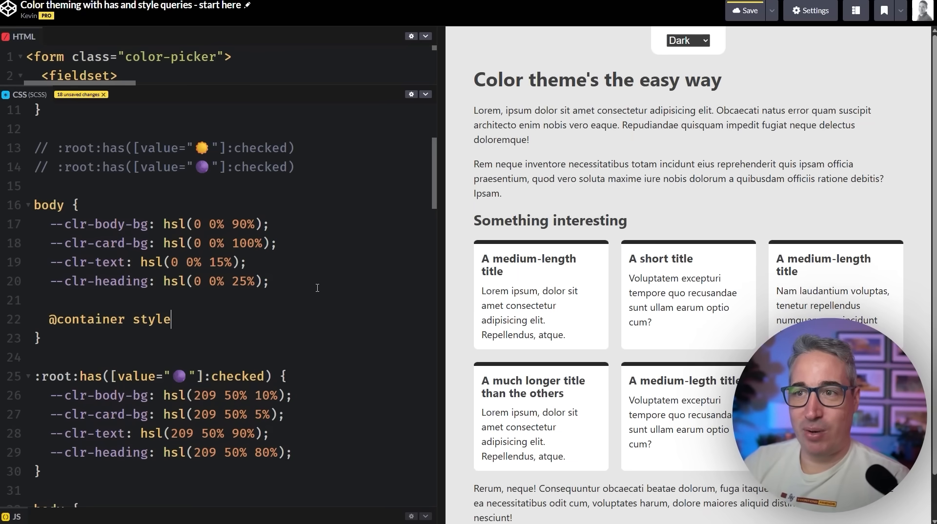
pyautogui.write('()')
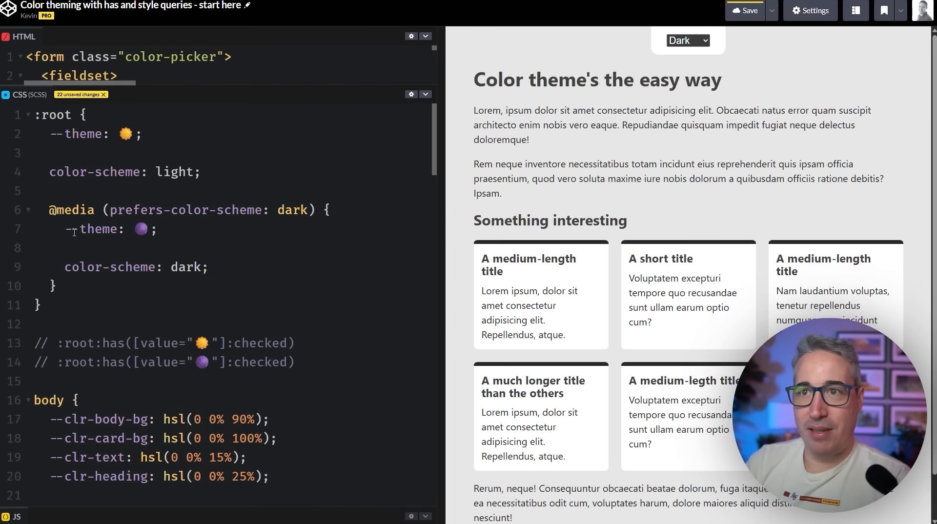
pyautogui.scroll(-3)
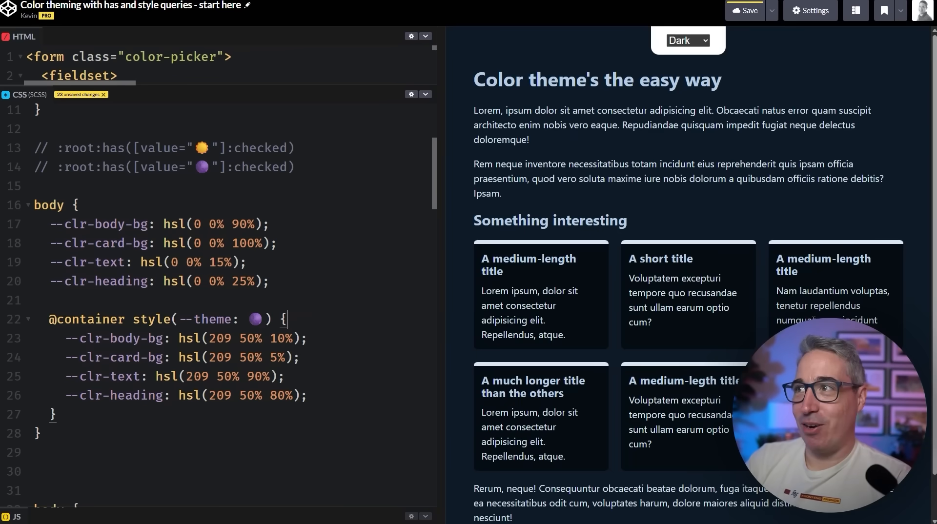
# Test the container style query with the preview's theme selector.
pyautogui.click(687, 40)
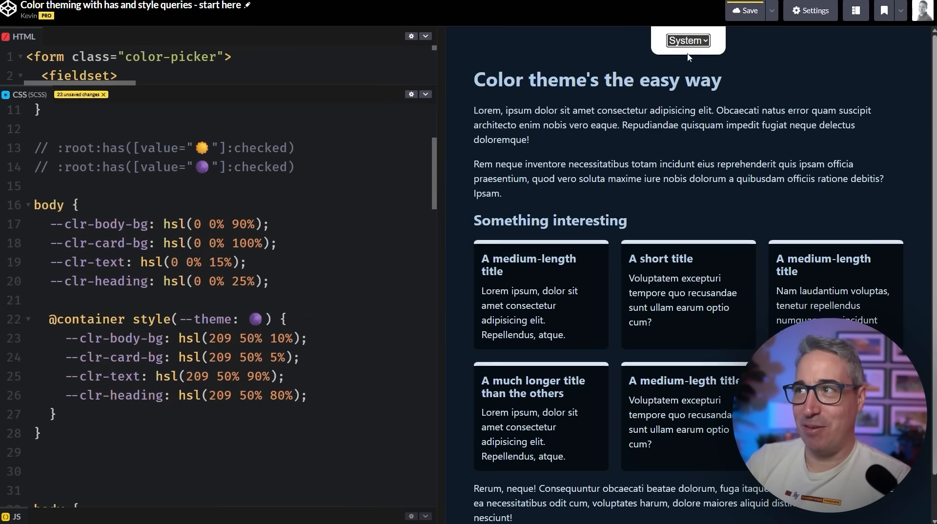
pyautogui.click(687, 40)
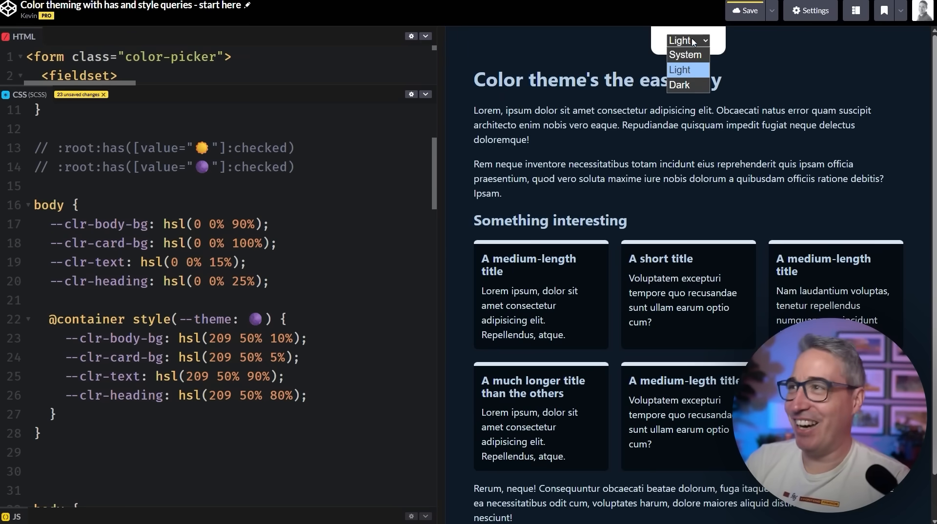
pyautogui.click(685, 55)
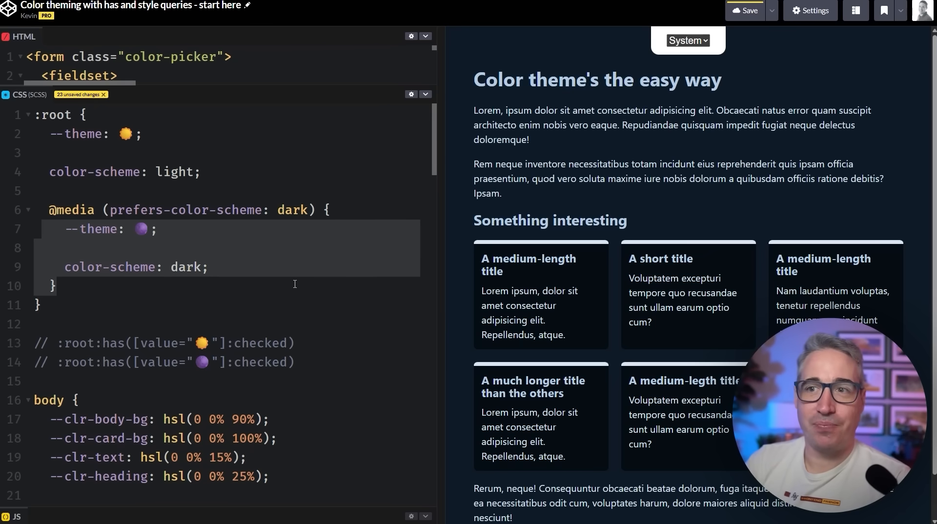
pyautogui.scroll(-3)
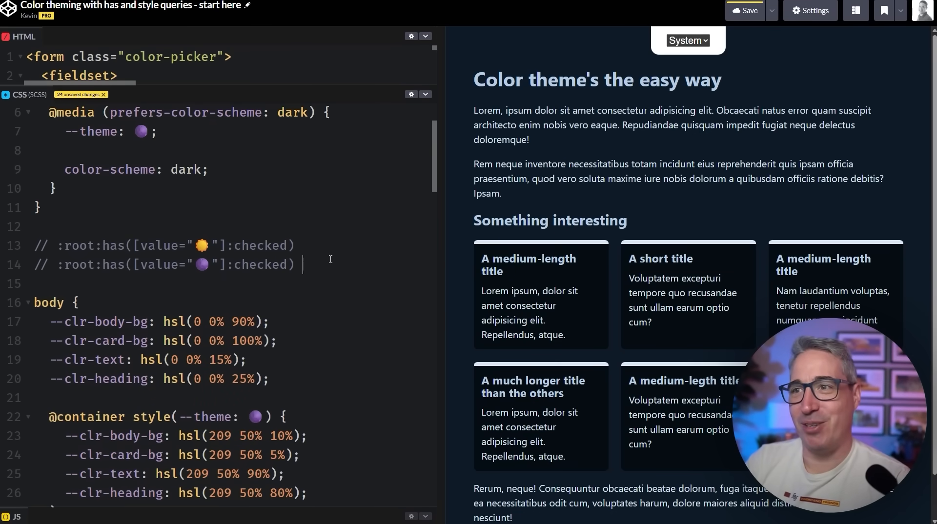
# Give both :root:has([value]:checked) rules braces and --theme/color-scheme declarations, sun with light and purple with dark.
pyautogui.scroll(-3)
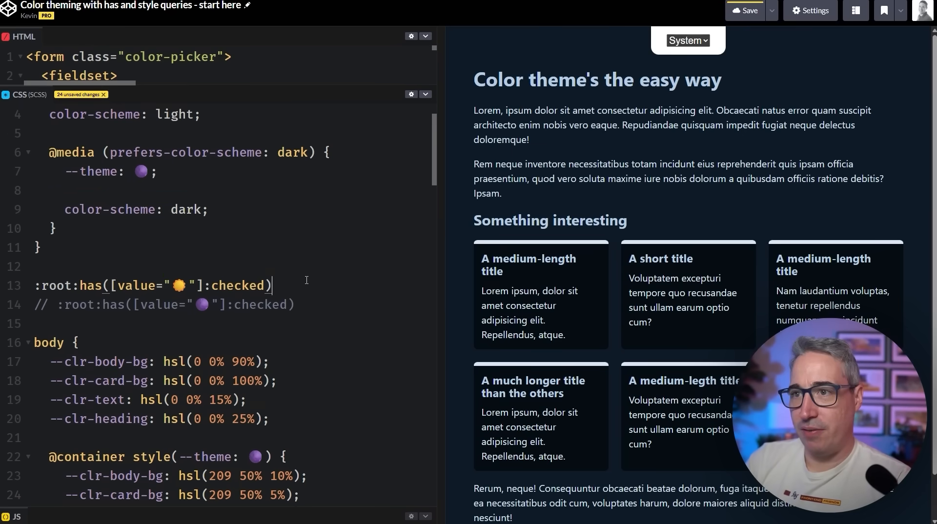
pyautogui.write('{')
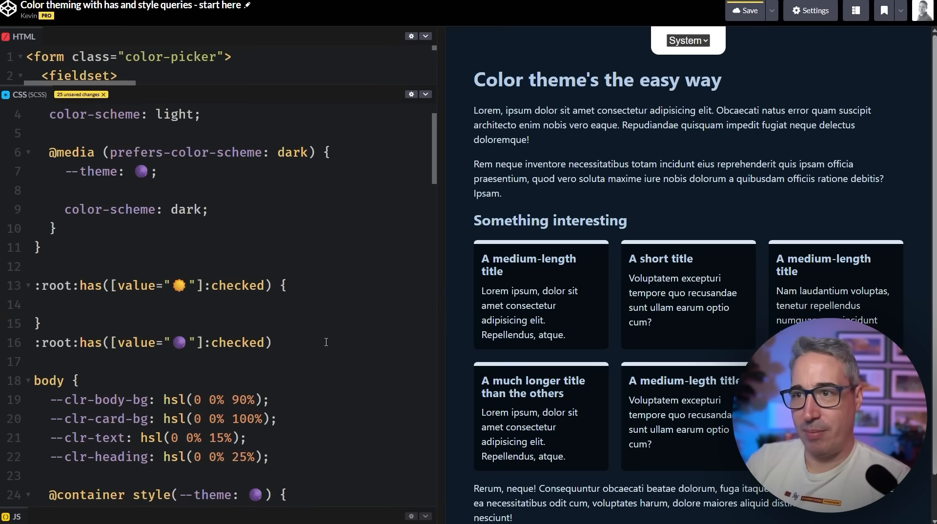
pyautogui.write('{')
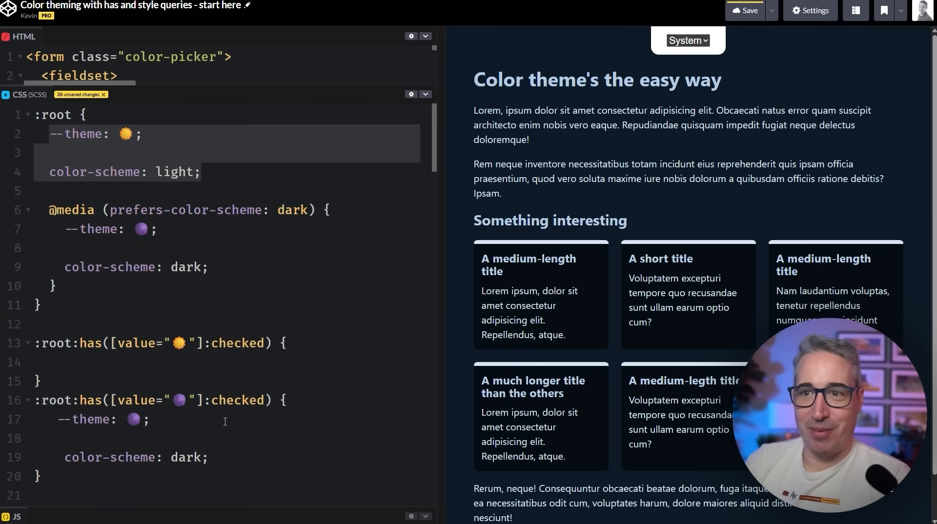
pyautogui.write('--theme: ☀;')
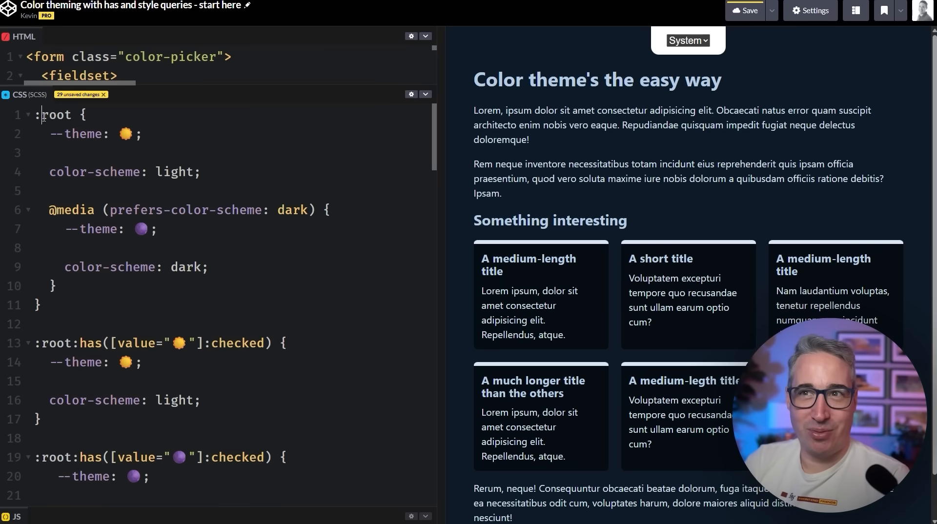
pyautogui.scroll(-3)
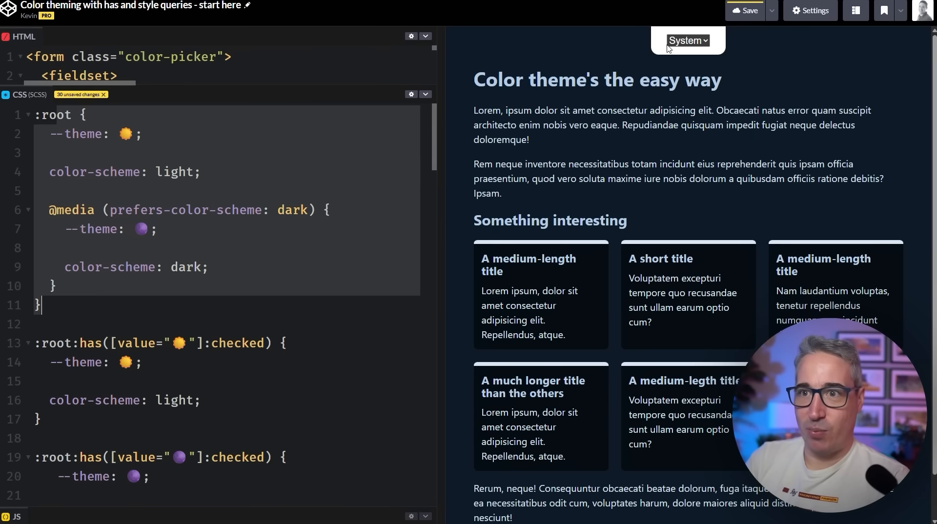
# Confirm Light renders the page light, then leave the preview's theme selector on Dark rendering dark.
pyautogui.click(686, 40)
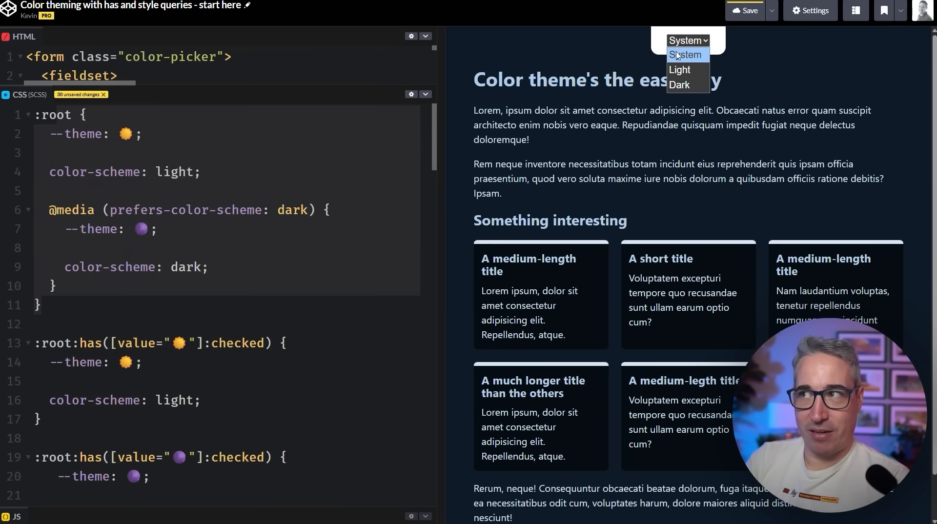
pyautogui.moveTo(679, 69)
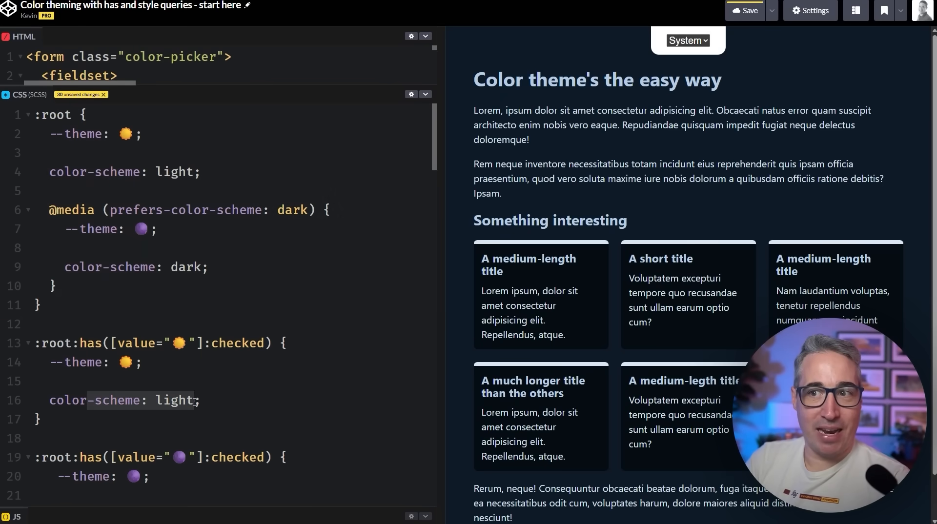
pyautogui.moveTo(714, 67)
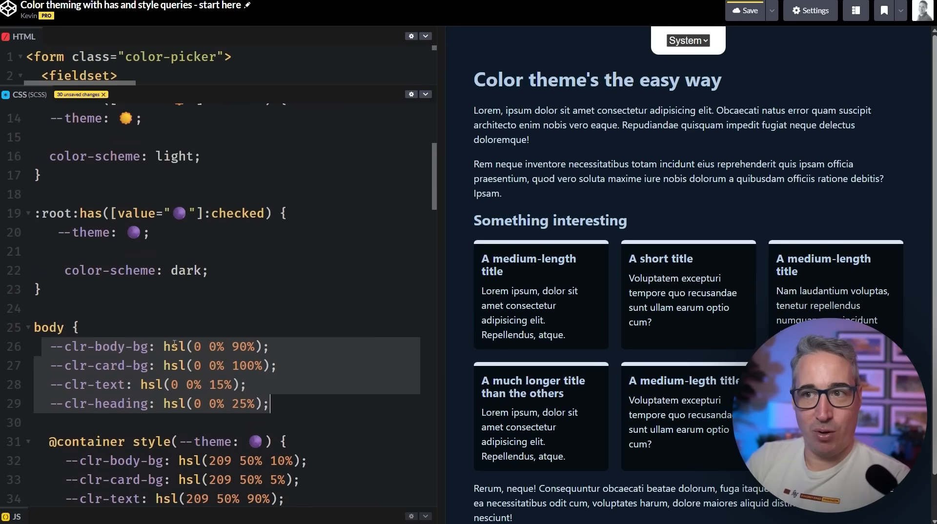
pyautogui.scroll(-3)
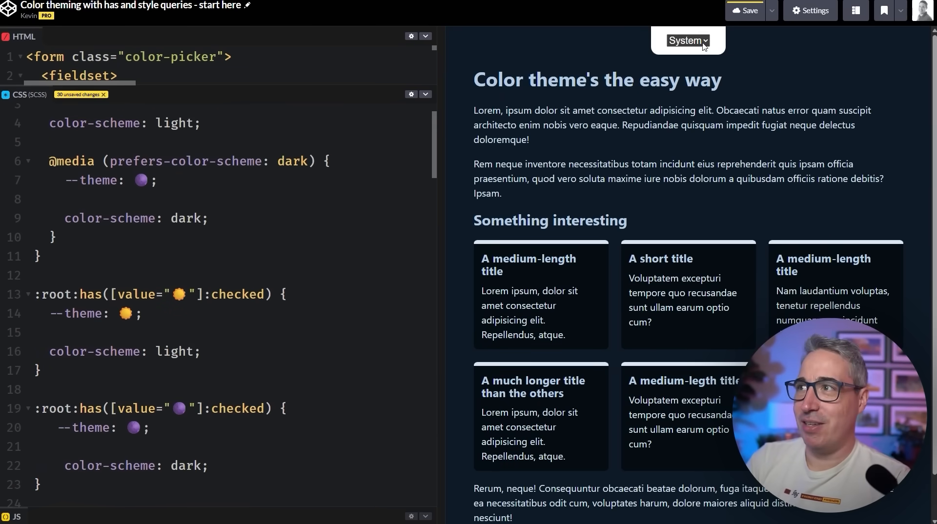
pyautogui.click(687, 40)
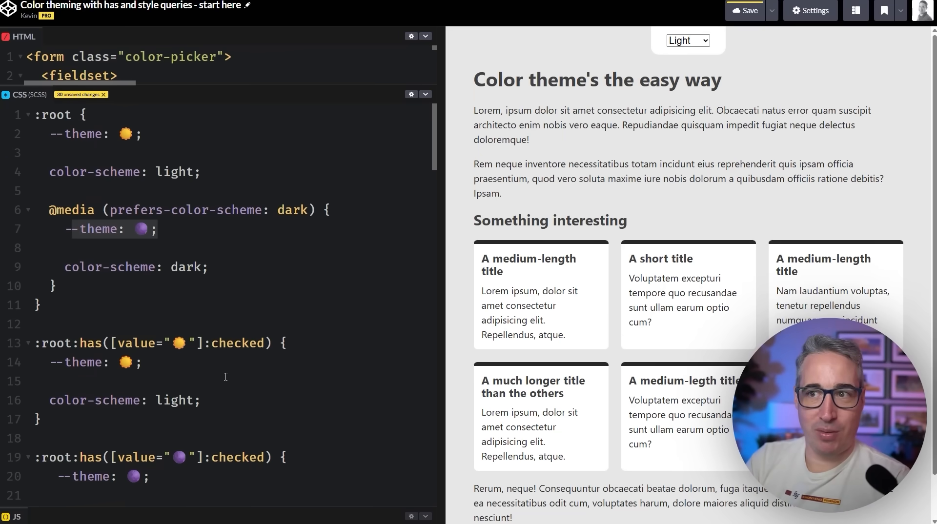
pyautogui.click(687, 40)
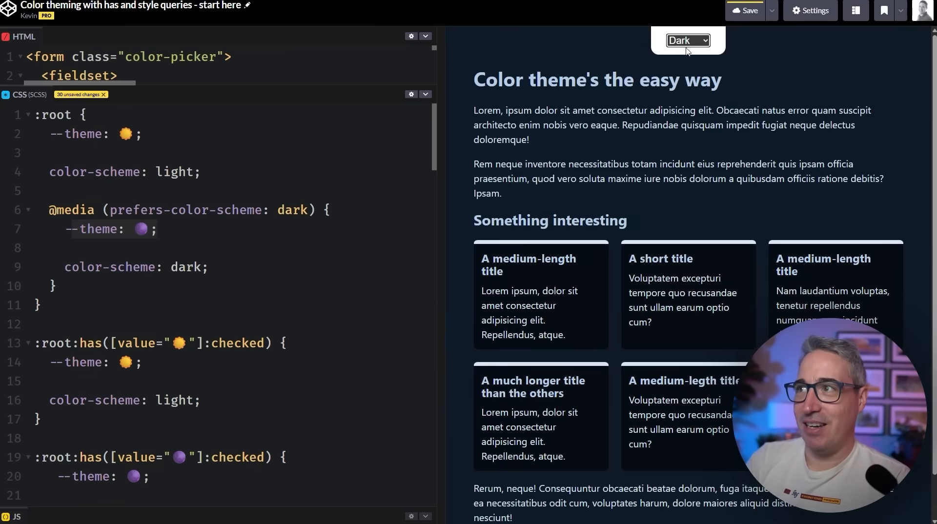
pyautogui.click(686, 40)
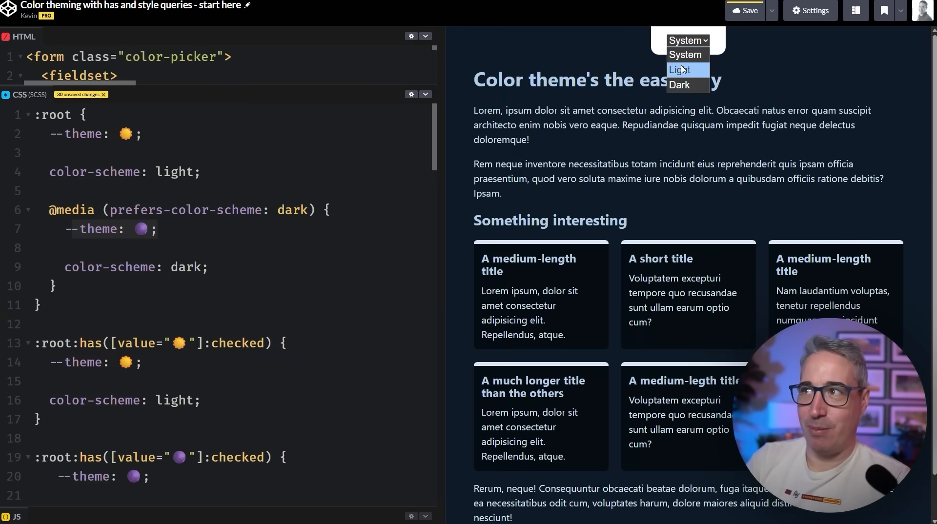
pyautogui.click(679, 85)
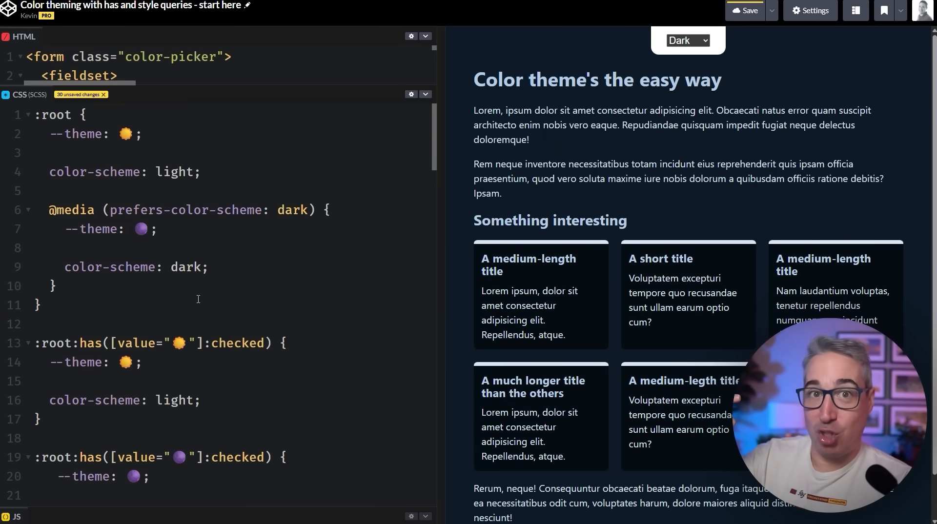
pyautogui.scroll(-3)
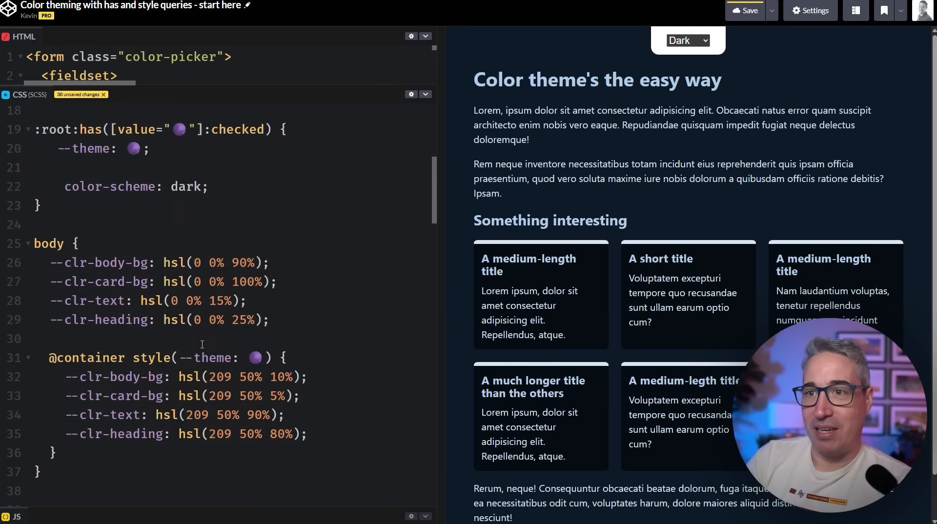